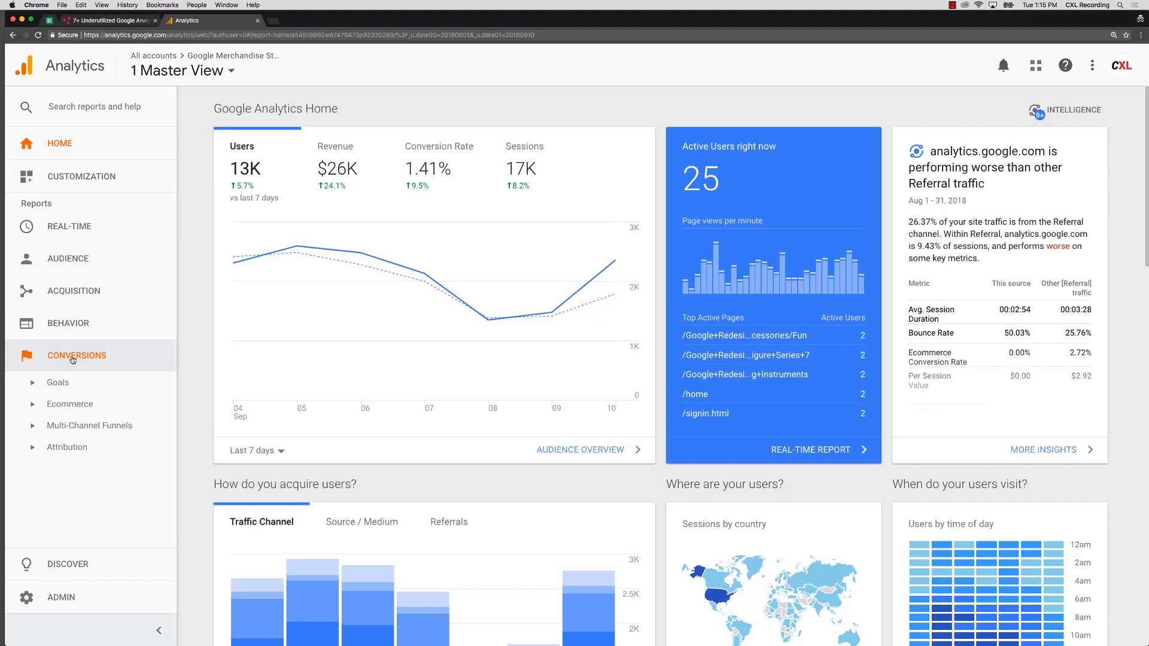
# Expand the Conversions > Goals group in the left navigation to list goal reports
pyautogui.click(58, 382)
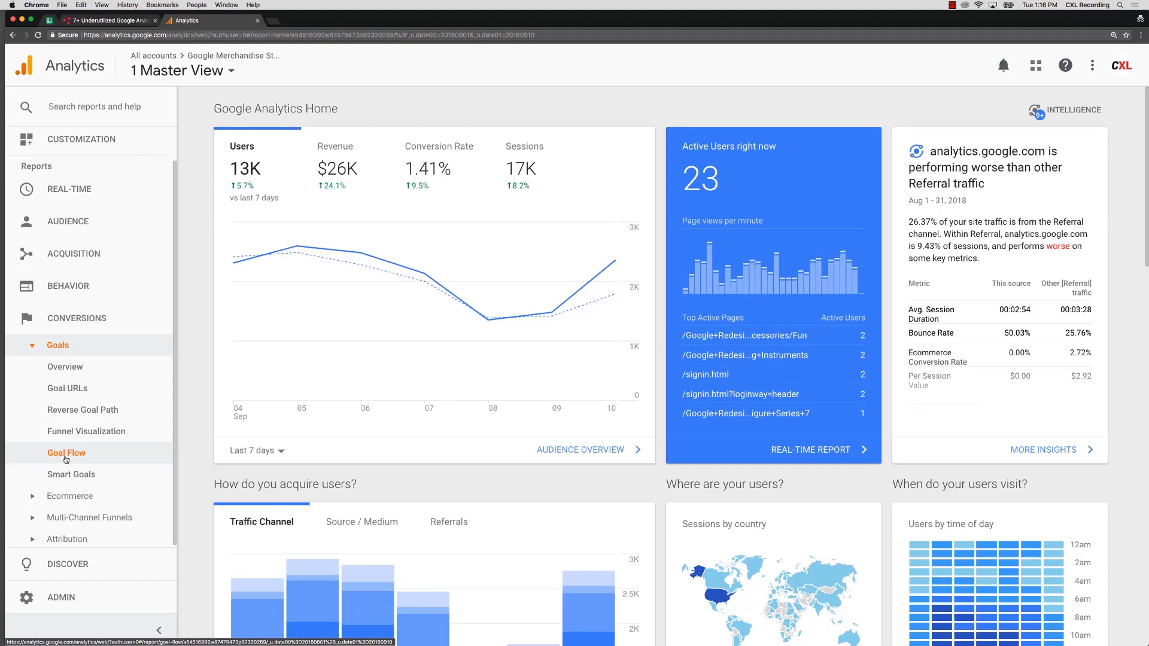
# Show the Goal Flow report for Purchase Completed broken down by Source / Medium
pyautogui.click(66, 452)
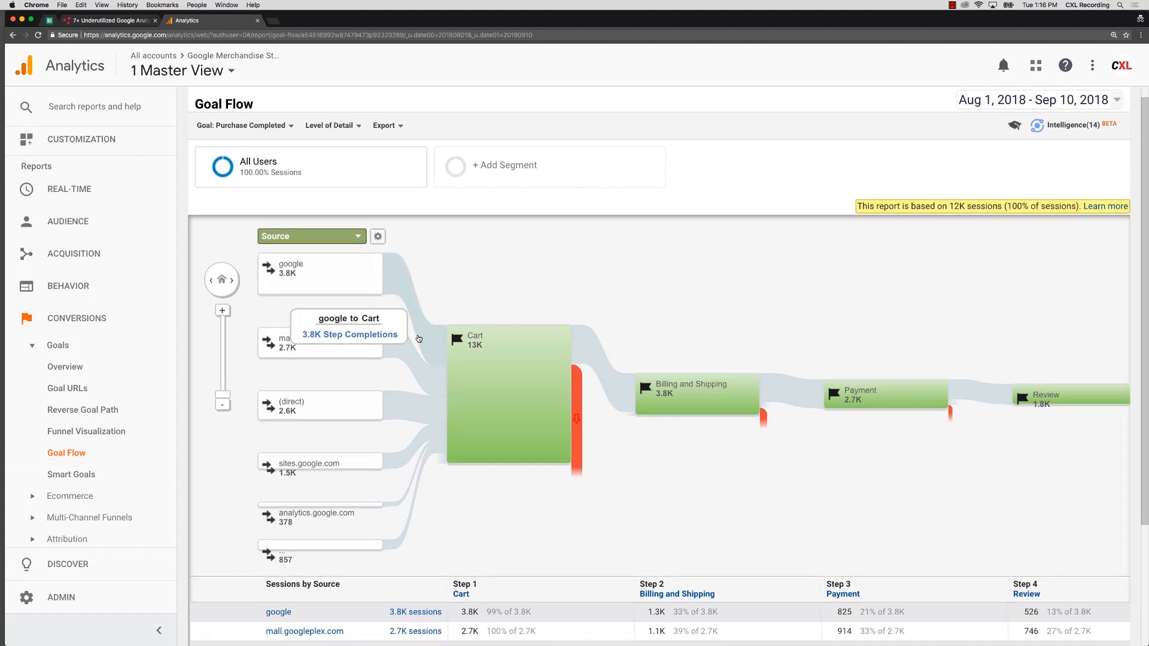
pyautogui.click(311, 236)
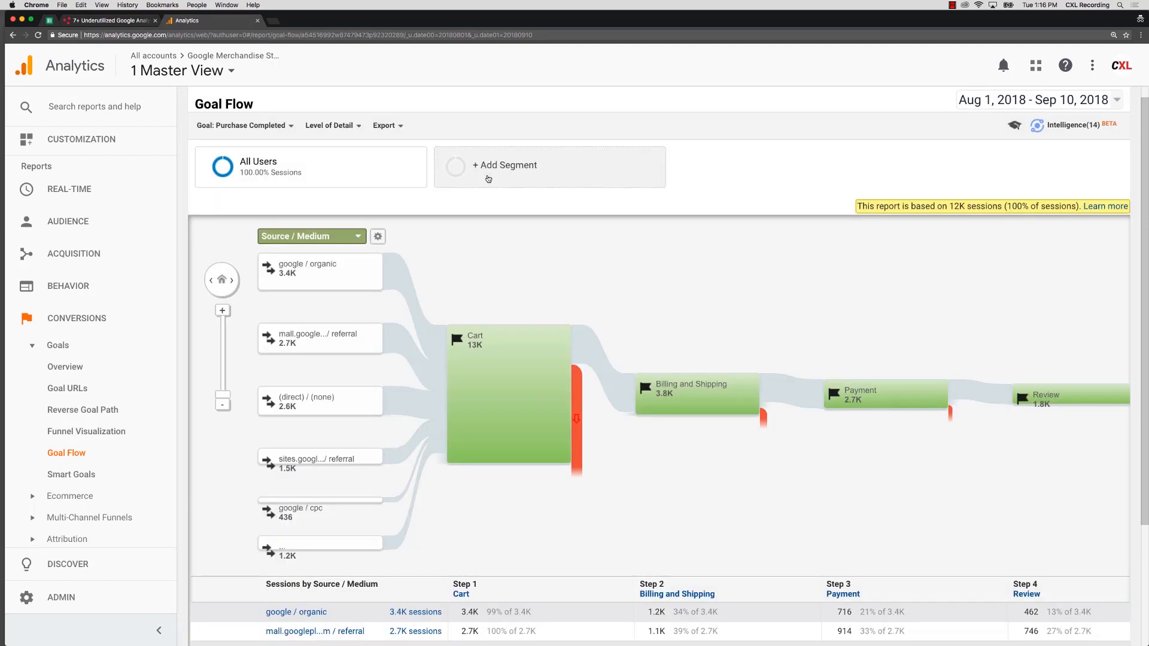
pyautogui.moveTo(496, 164)
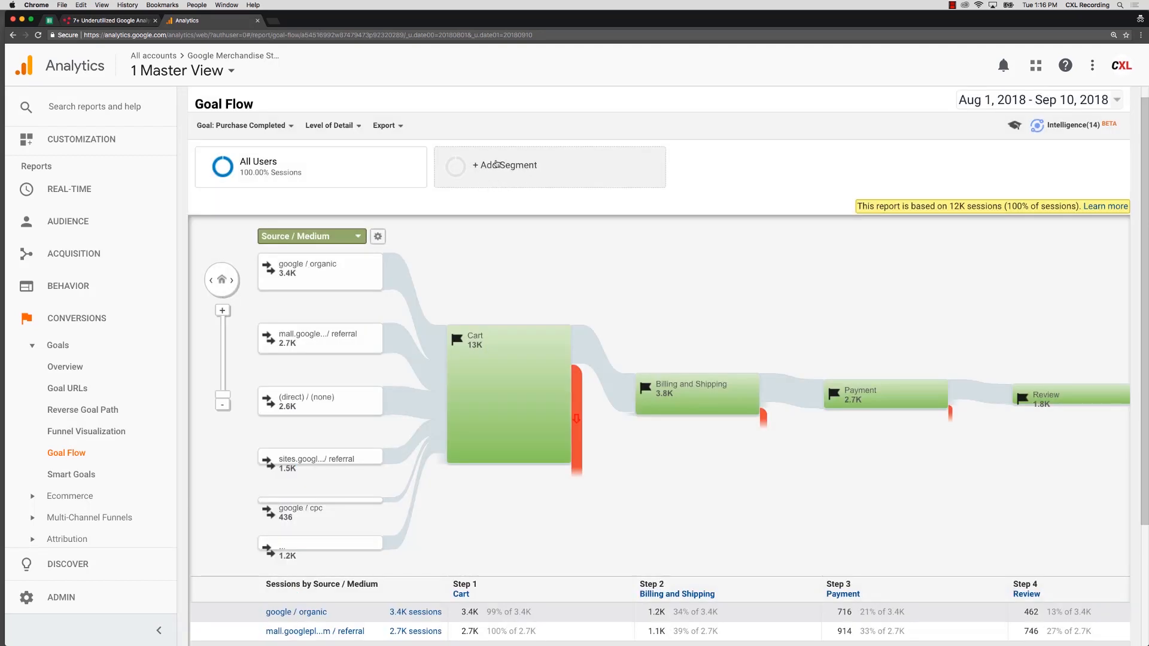